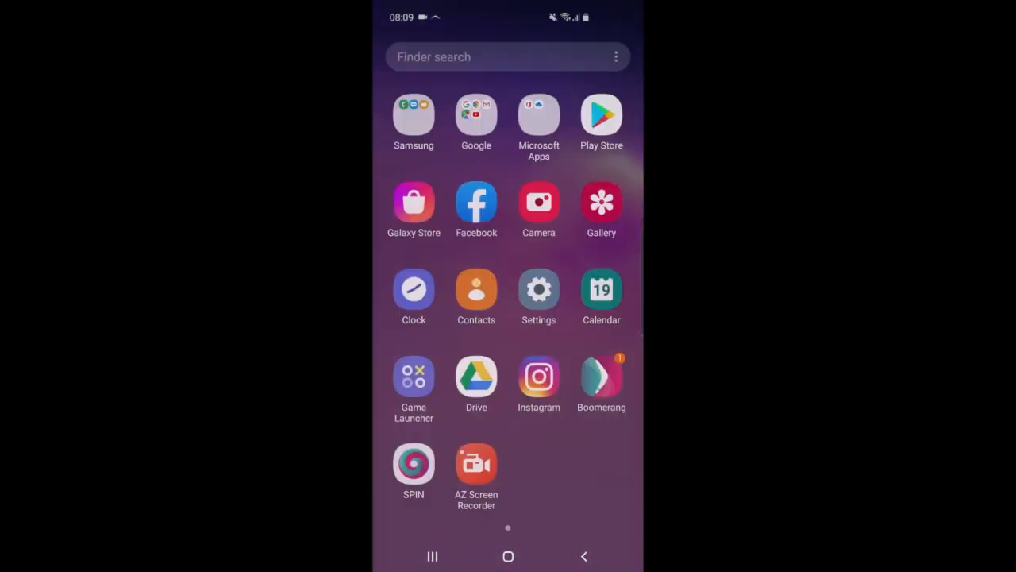
# - Open the Boomerang site in SPIN and reach the full-feature Android download page
pyautogui.click(601, 375)
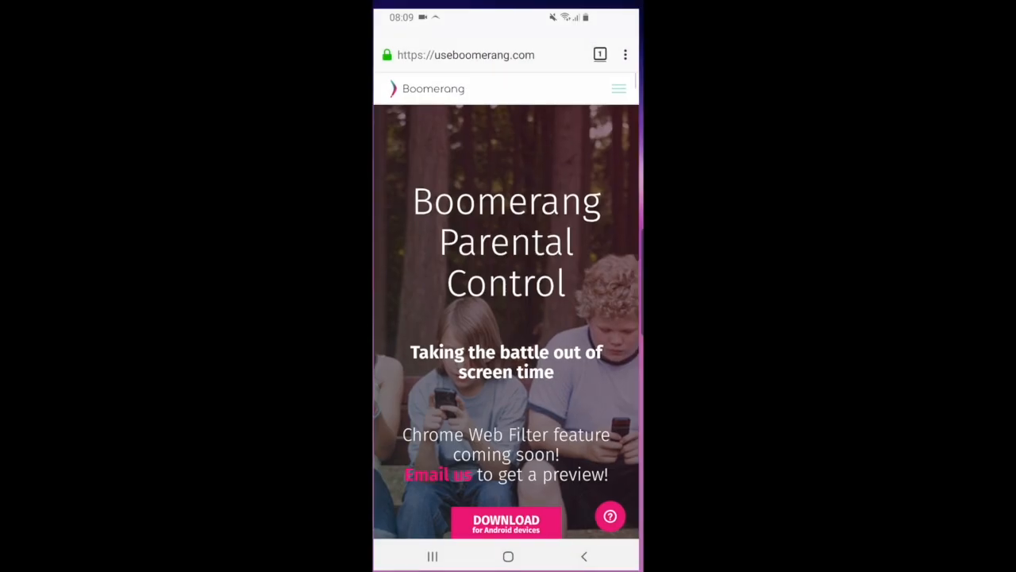
pyautogui.scroll(-3)
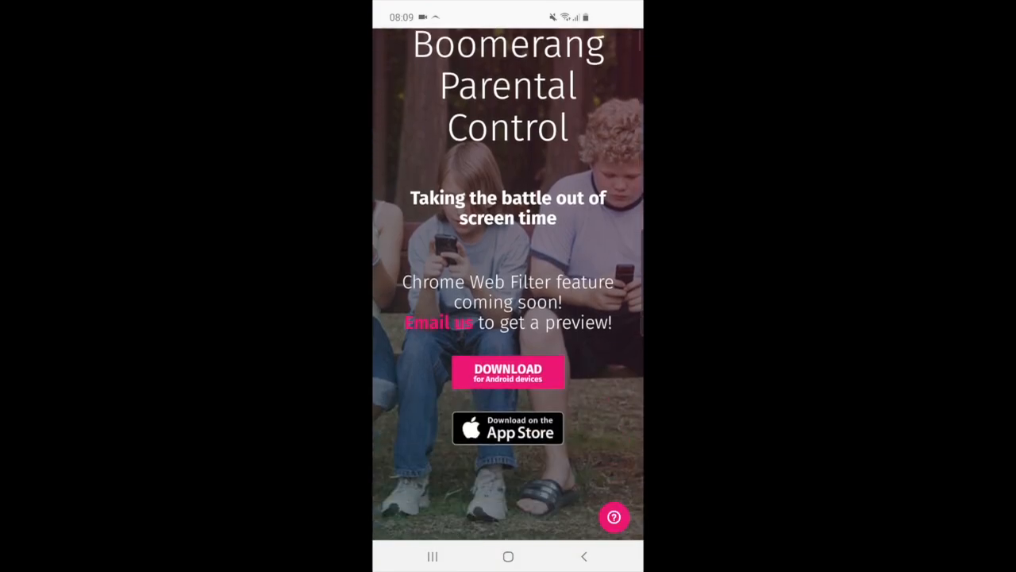
pyautogui.click(508, 371)
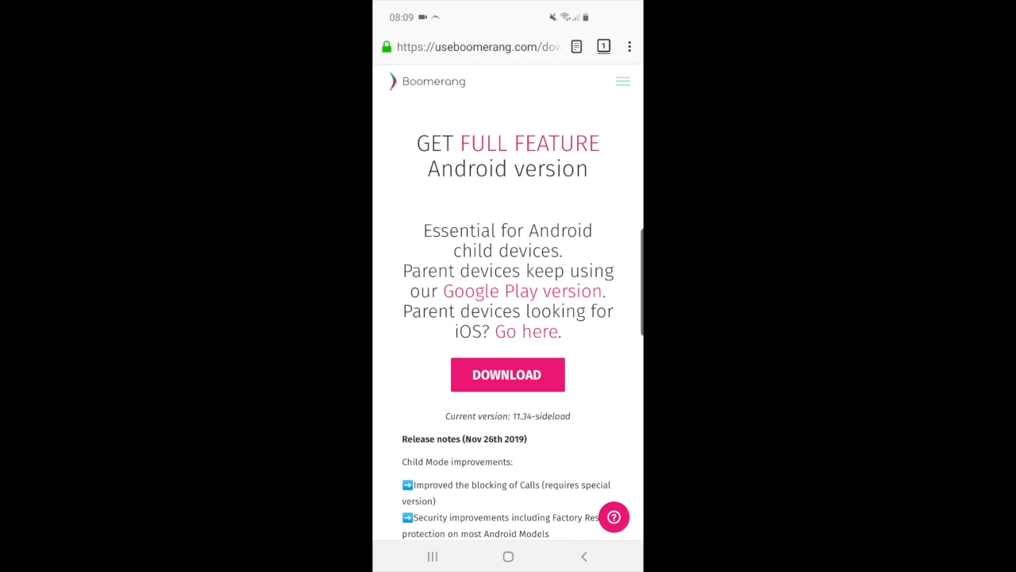
# - Download the full-feature Android installer via SPIN's download handler, allowing SPIN file access
pyautogui.click(508, 374)
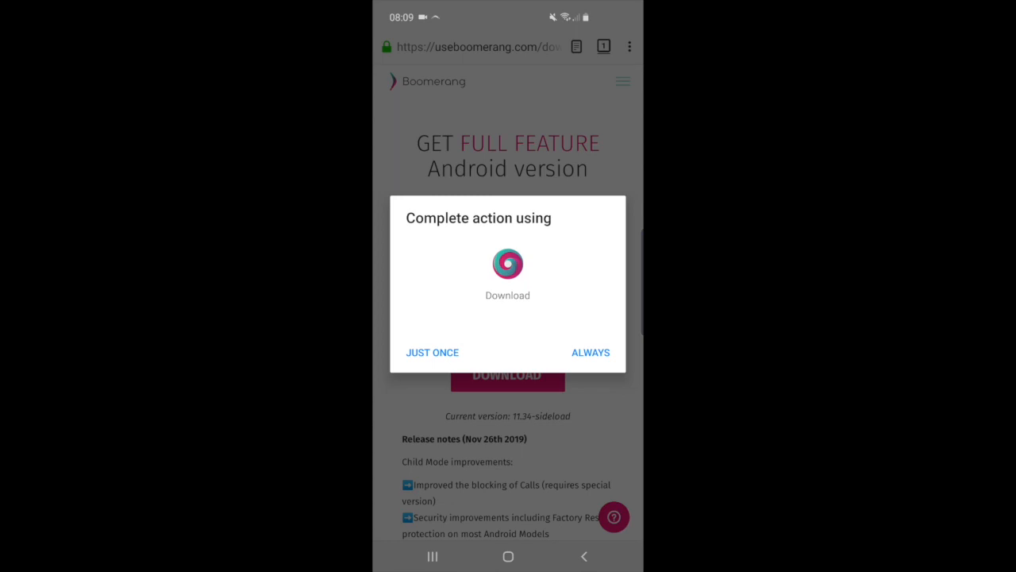
pyautogui.click(507, 278)
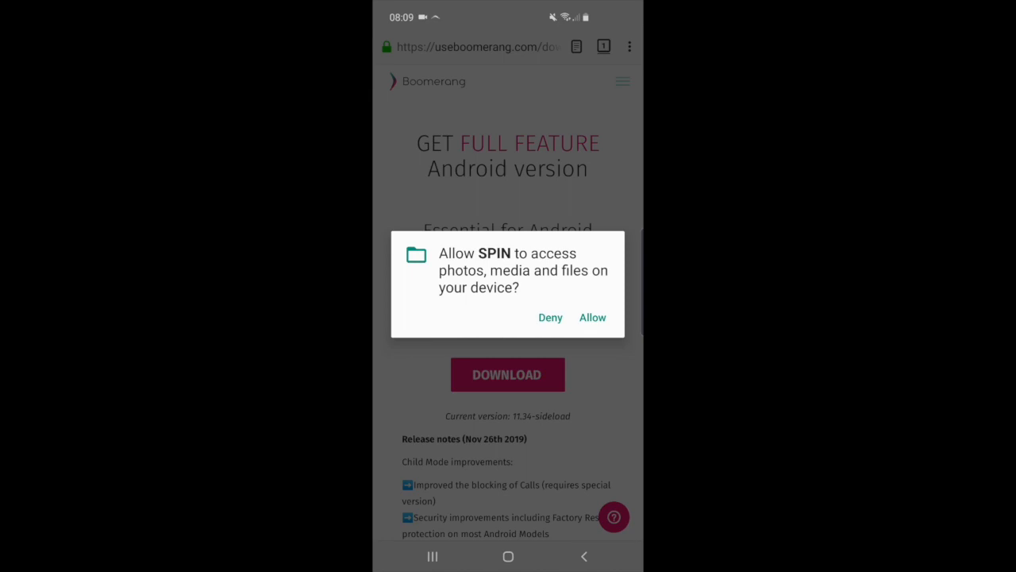
pyautogui.click(592, 317)
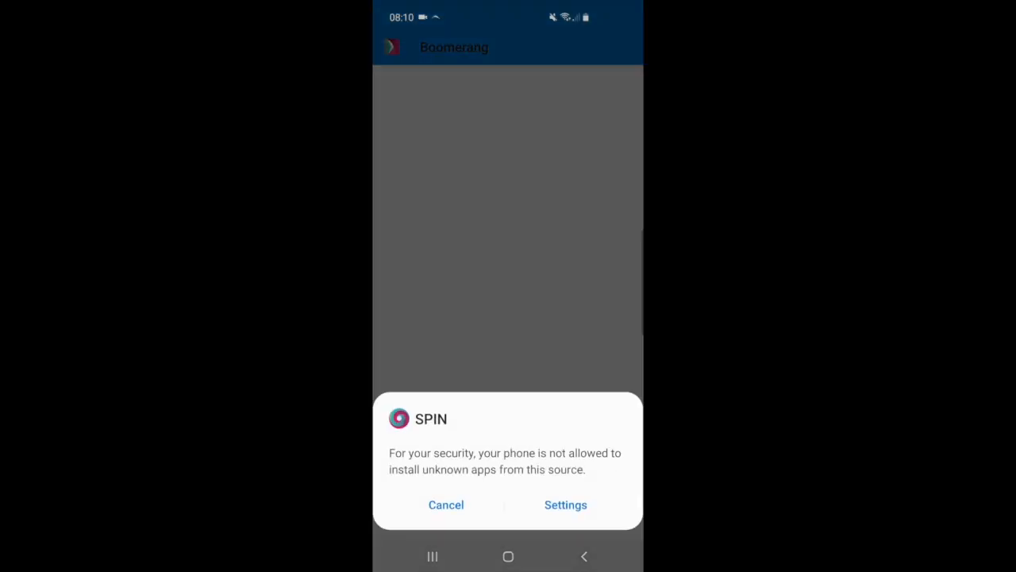
# - Enable 'Allow from this source' for SPIN and go back to the Boomerang install prompt
pyautogui.click(566, 505)
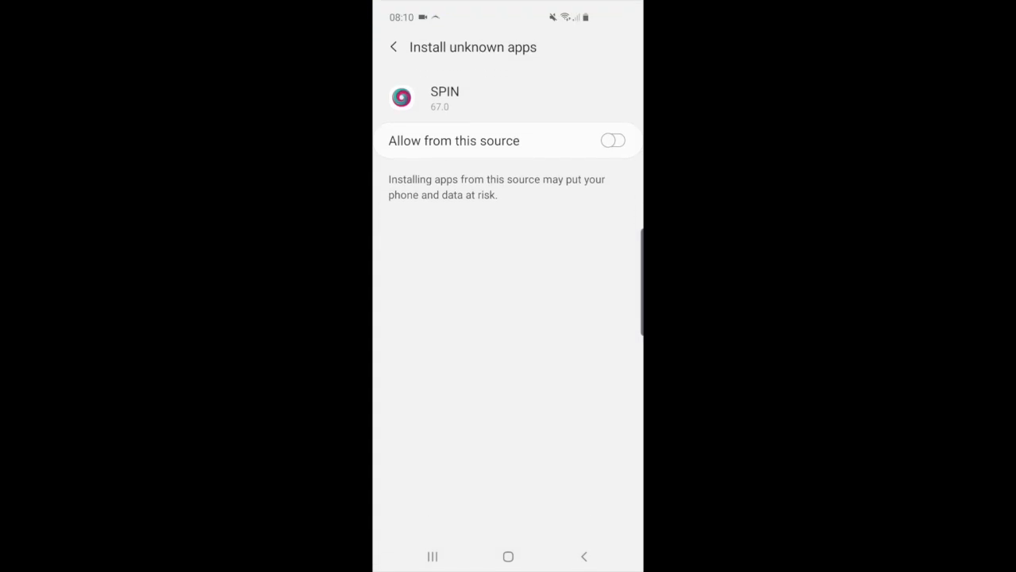
pyautogui.click(613, 140)
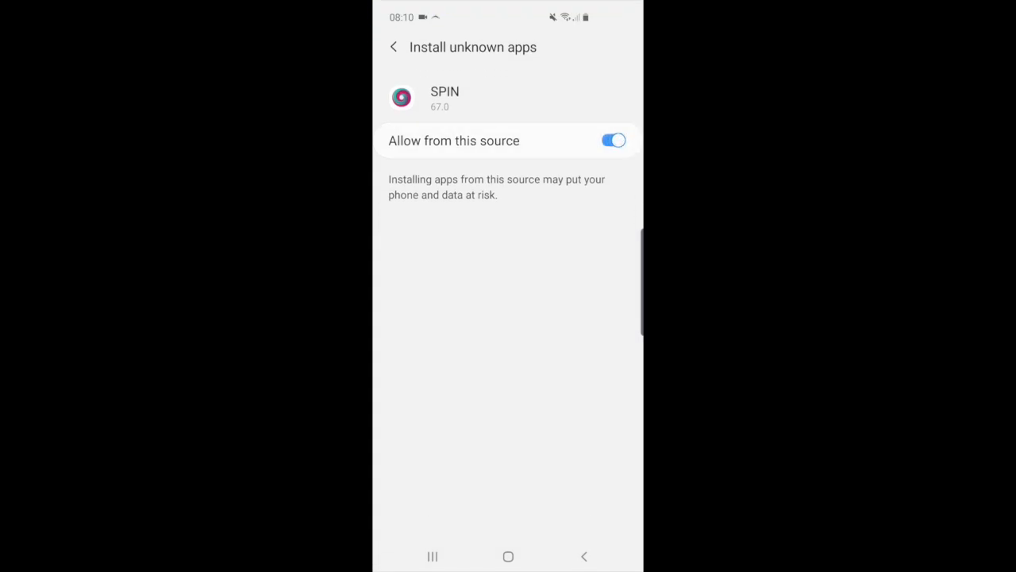
pyautogui.click(393, 47)
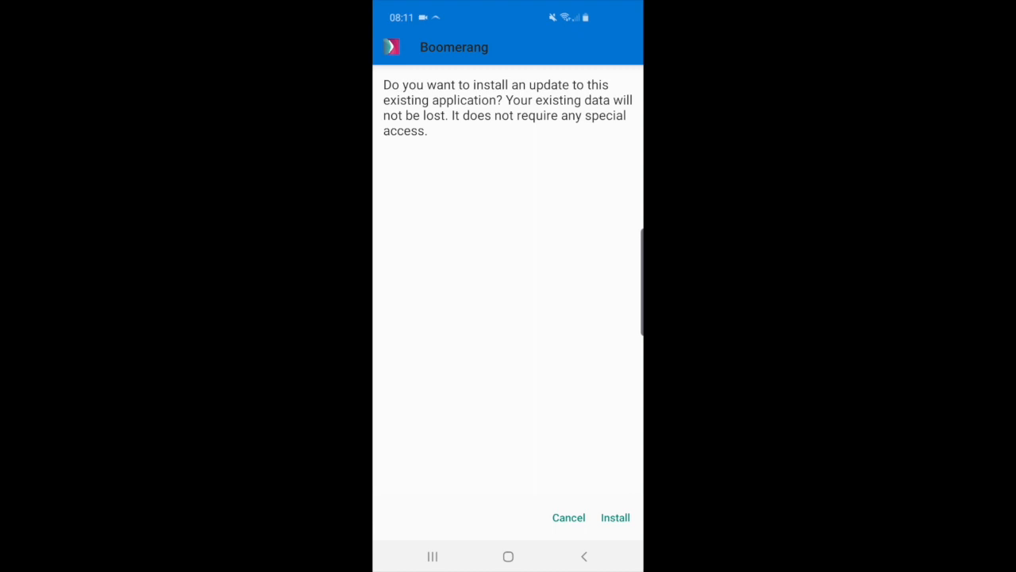
# - Install the Boomerang update and open the app to What's New
pyautogui.click(615, 517)
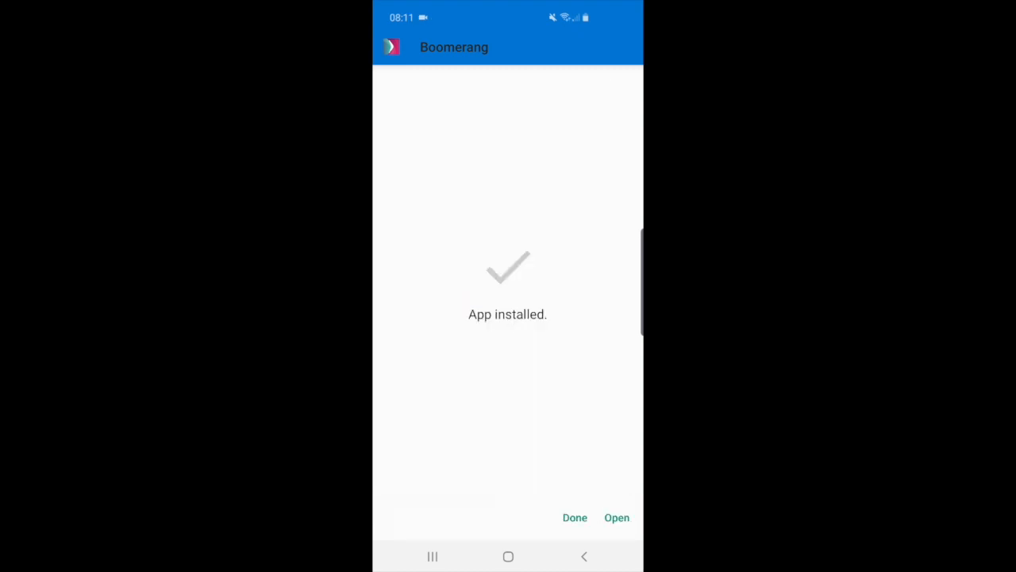
pyautogui.click(617, 517)
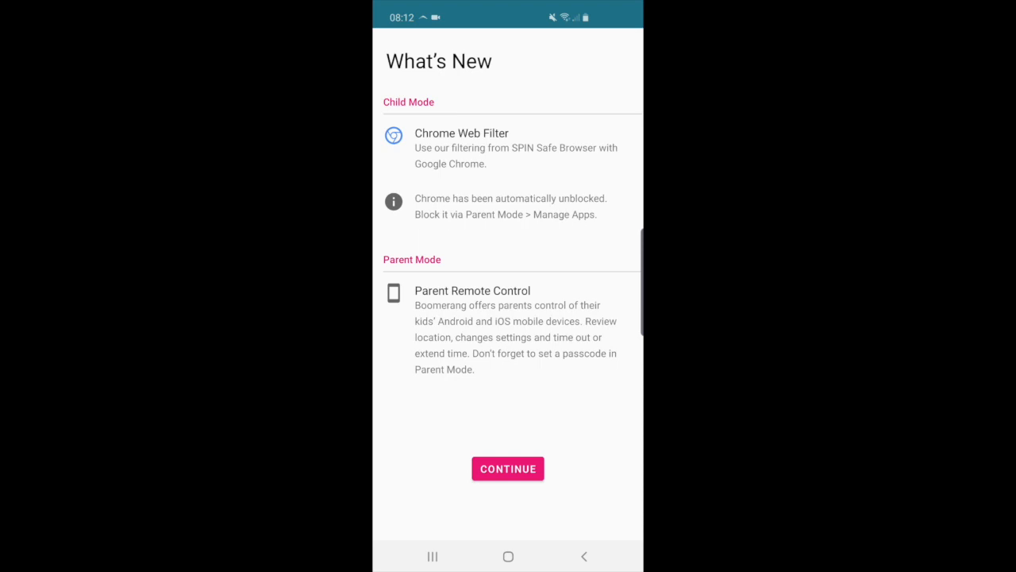
# - Dismiss What's New and allow contacts, phone calls, SMS and call log permissions
pyautogui.click(508, 469)
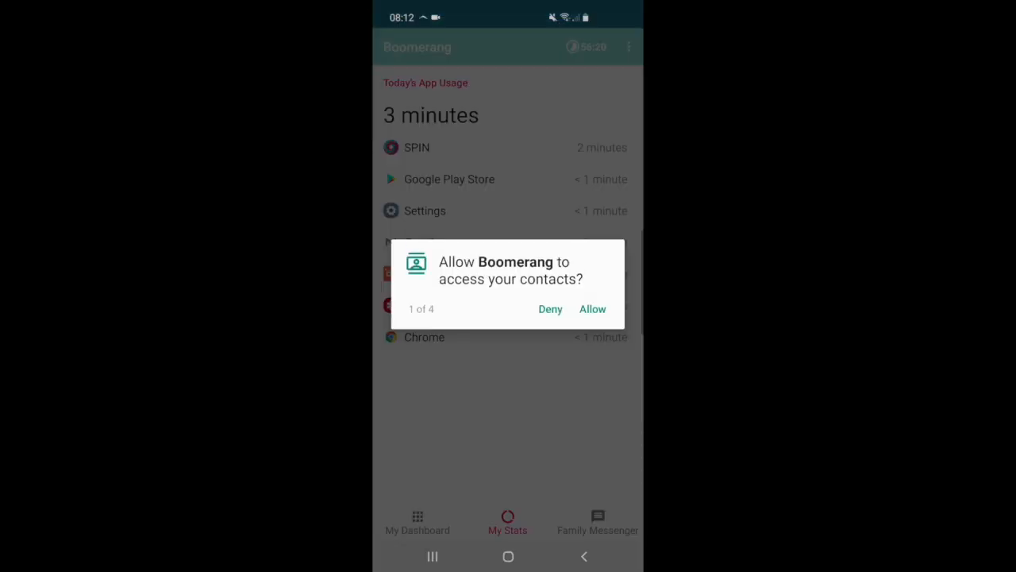
pyautogui.click(592, 309)
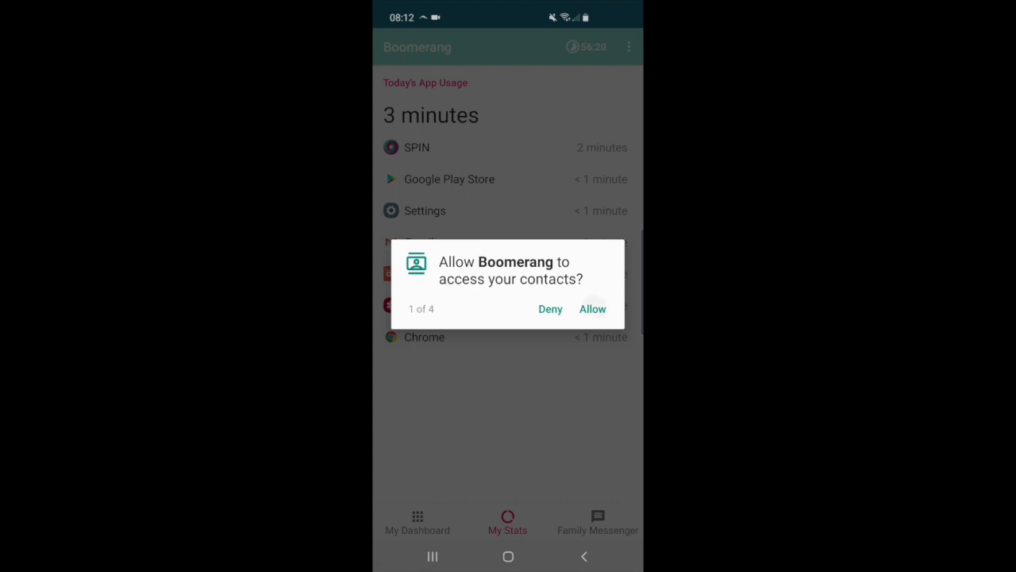
pyautogui.click(593, 309)
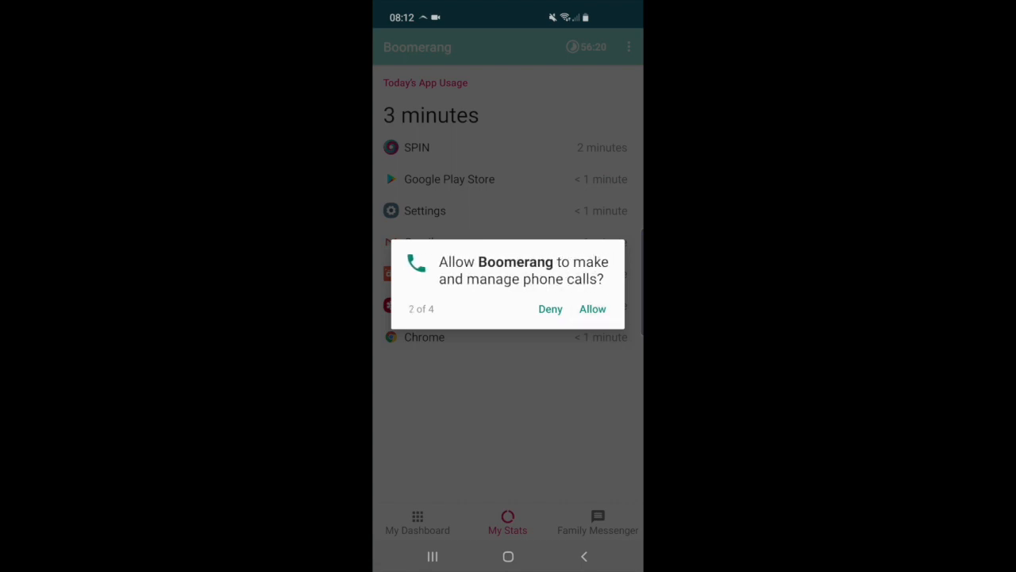
pyautogui.click(592, 309)
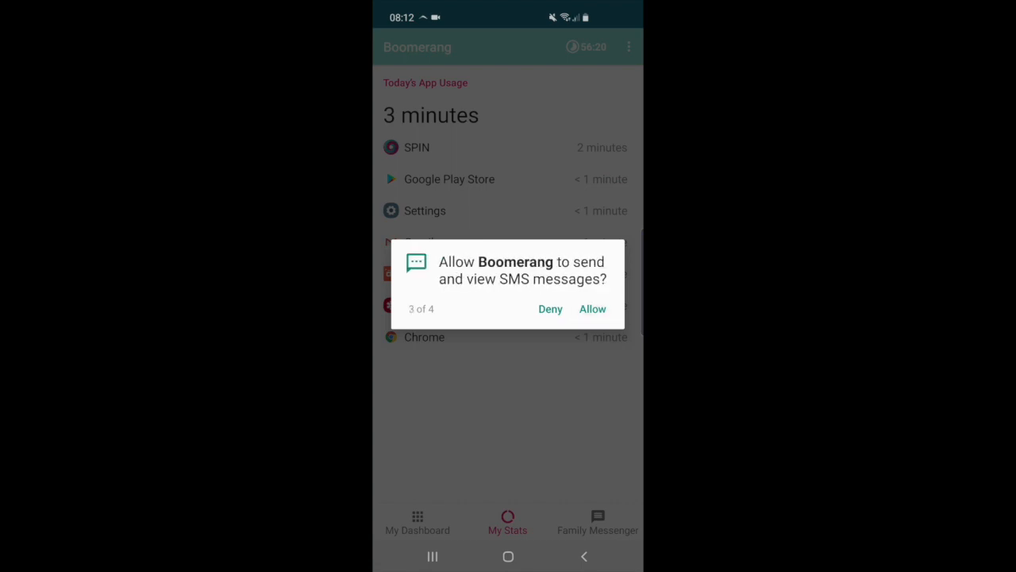
pyautogui.click(592, 309)
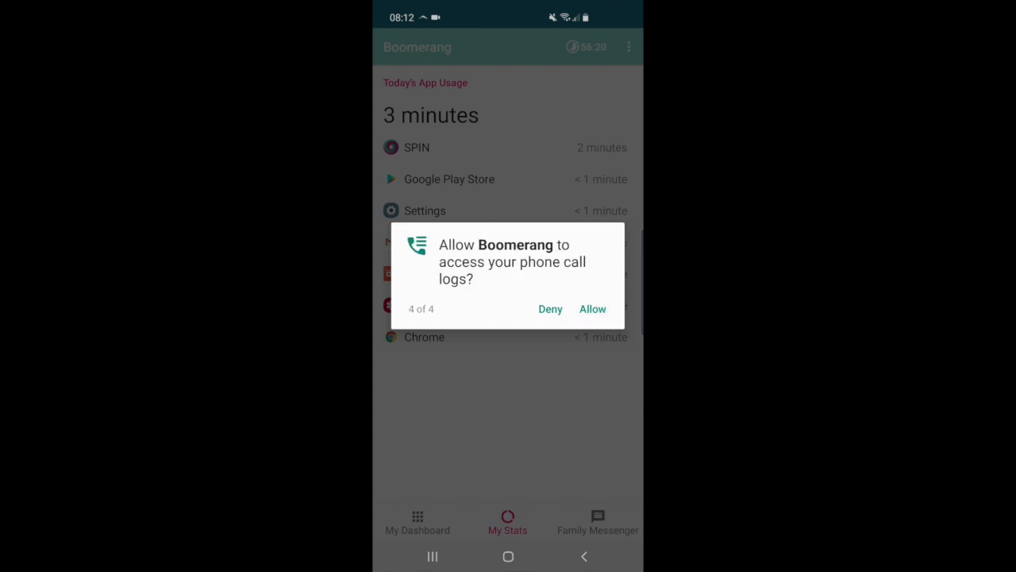
pyautogui.click(592, 309)
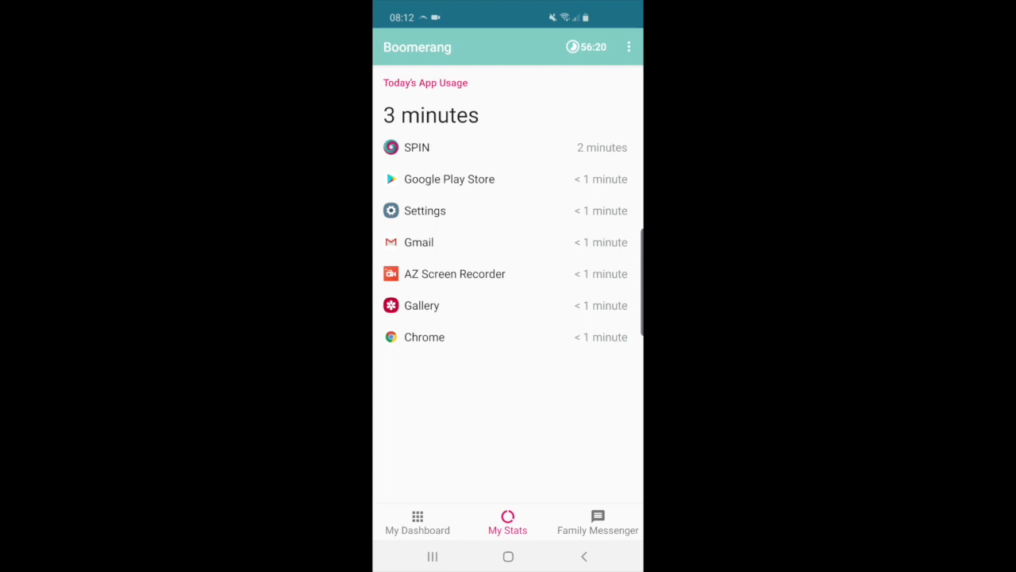
# - Choose Update Status from the overflow menu to check the device in
pyautogui.click(629, 46)
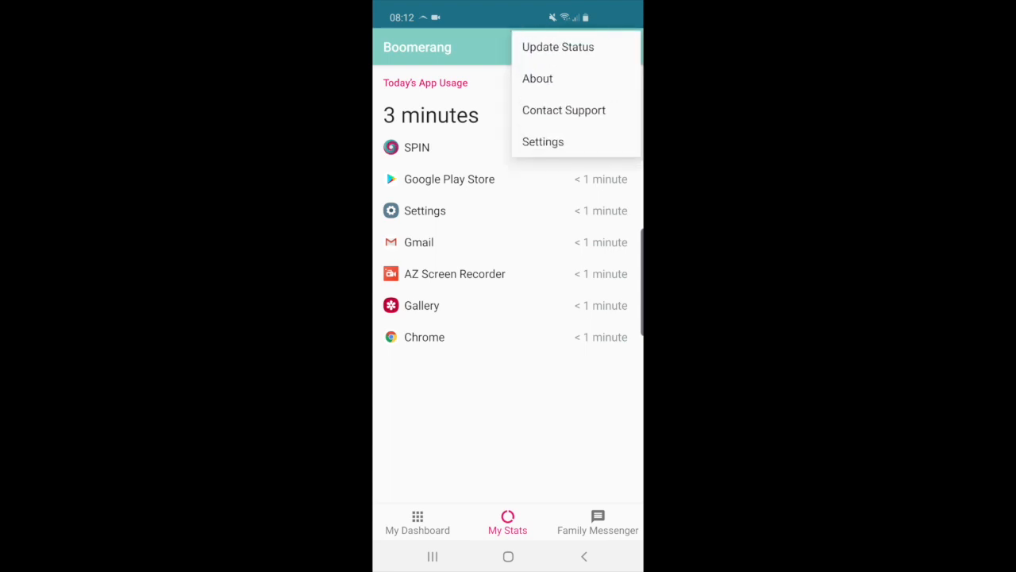
pyautogui.click(557, 46)
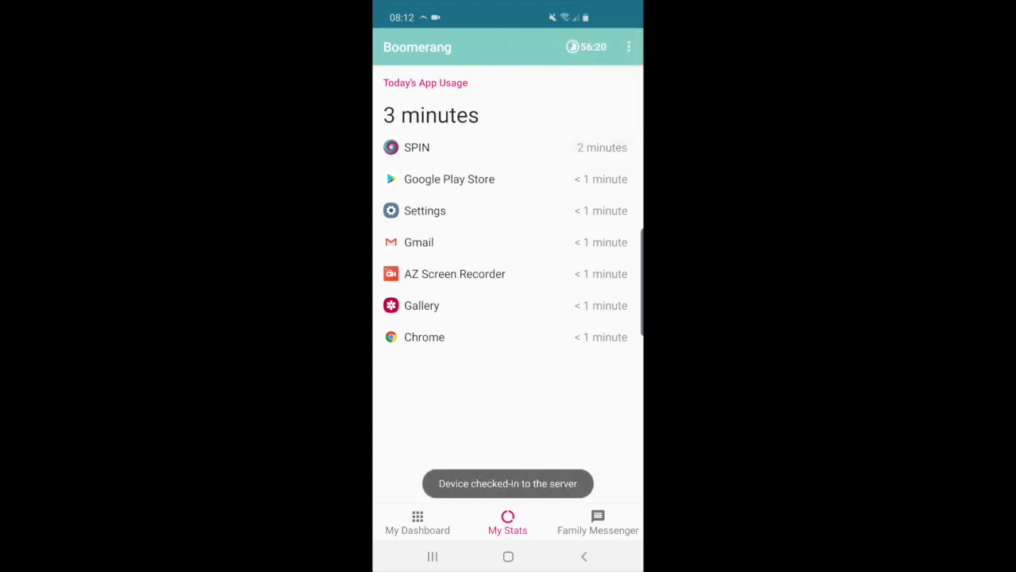